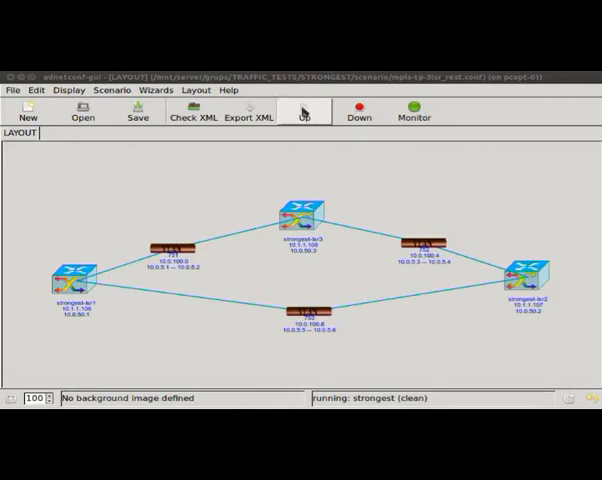
Bring up the Up dialog listing daemons and run options for the four-node ring topology
{"action": "left_click", "coordinate": [304, 110]}
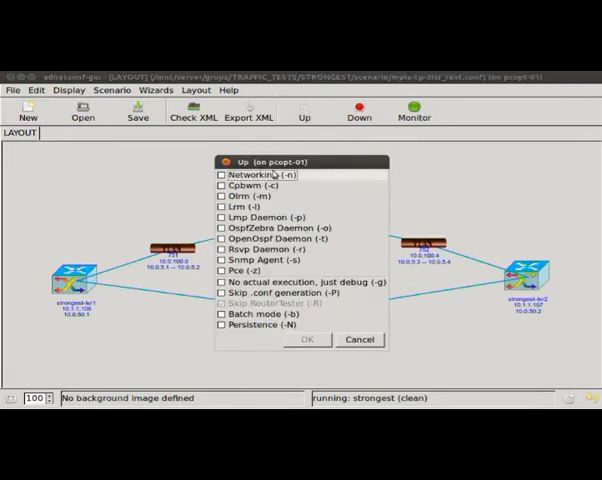
{"action": "left_click", "coordinate": [220, 174]}
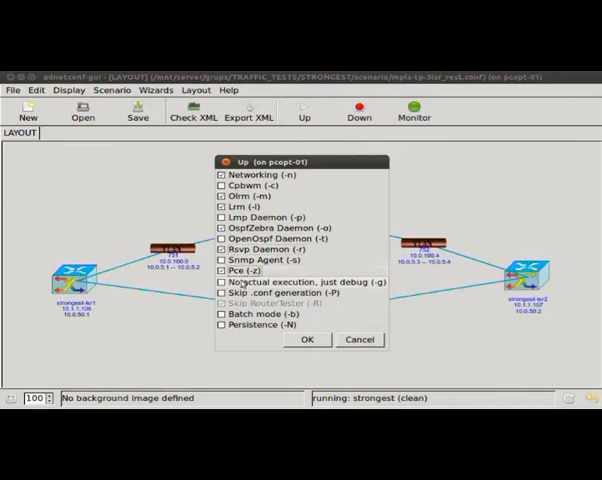
Confirm the start-up options so strongest begins building executor wrappers for the nodes
{"action": "left_click", "coordinate": [308, 340]}
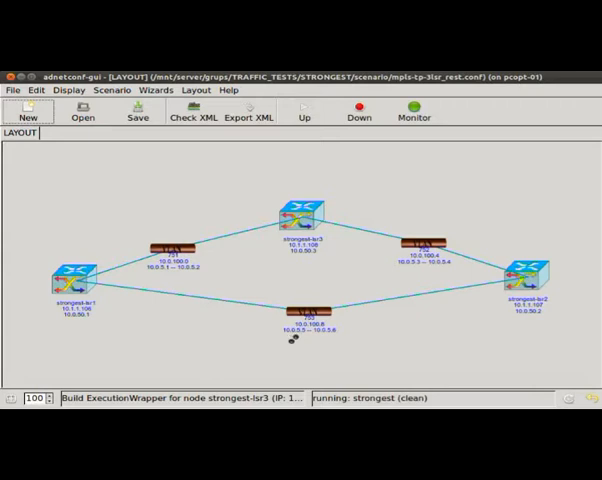
{"action": "mouse_move", "coordinate": [292, 340]}
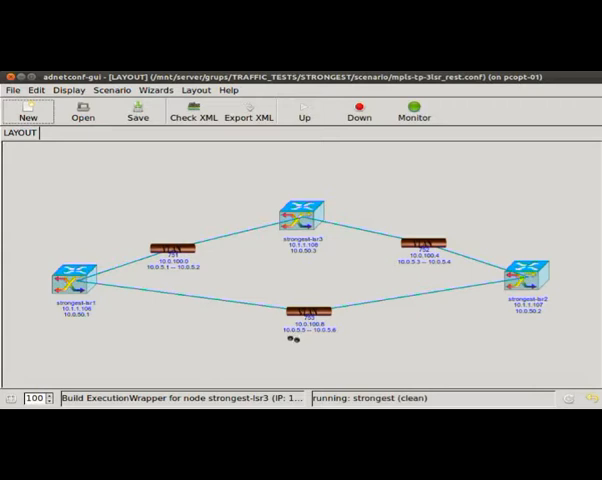